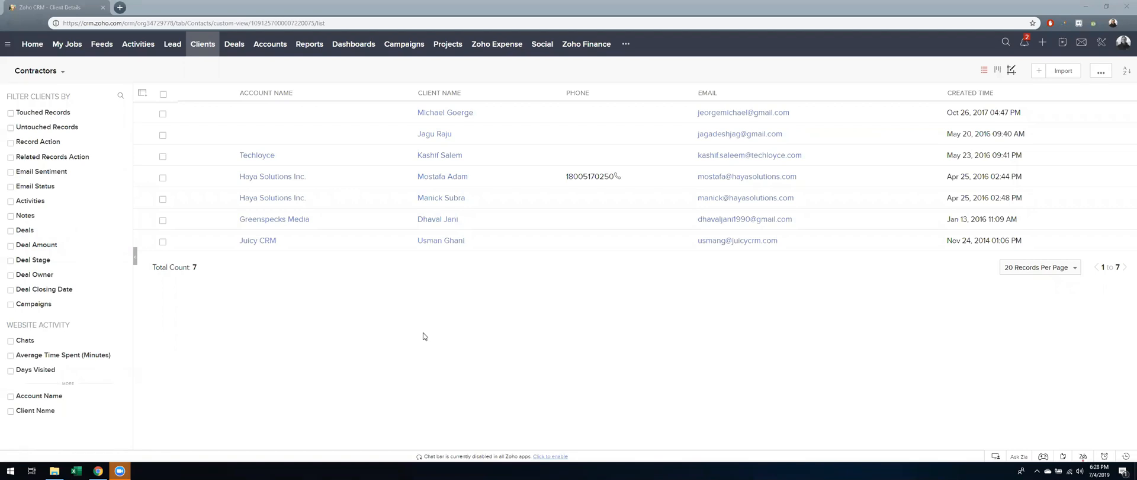
{"action": "mouse_move", "coordinate": [380, 320]}
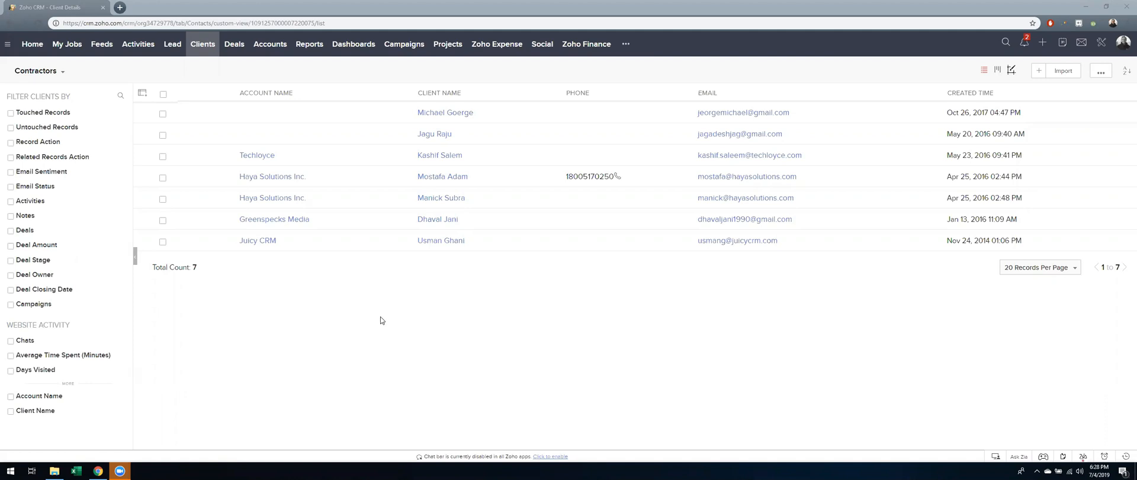
{"action": "mouse_move", "coordinate": [353, 306]}
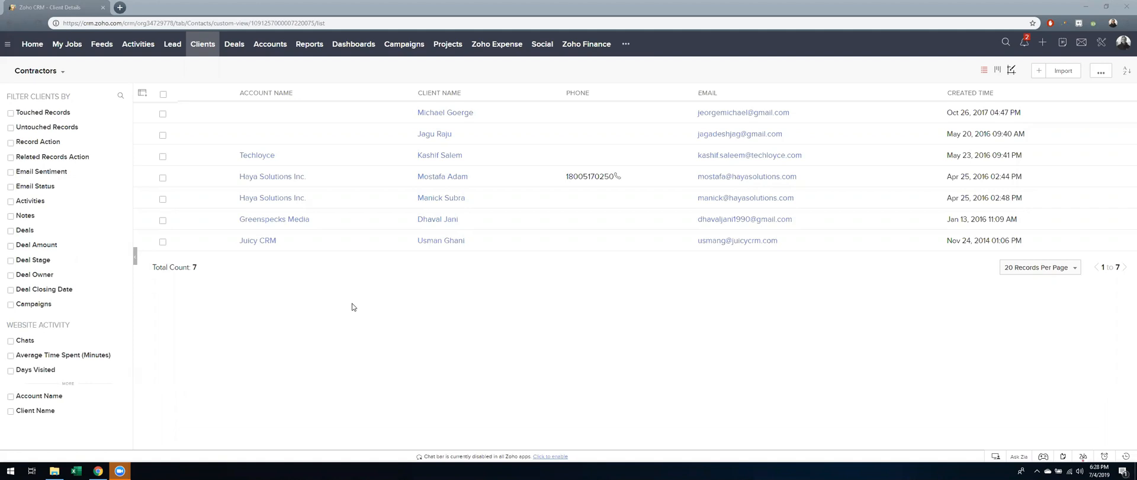
{"action": "mouse_move", "coordinate": [366, 318]}
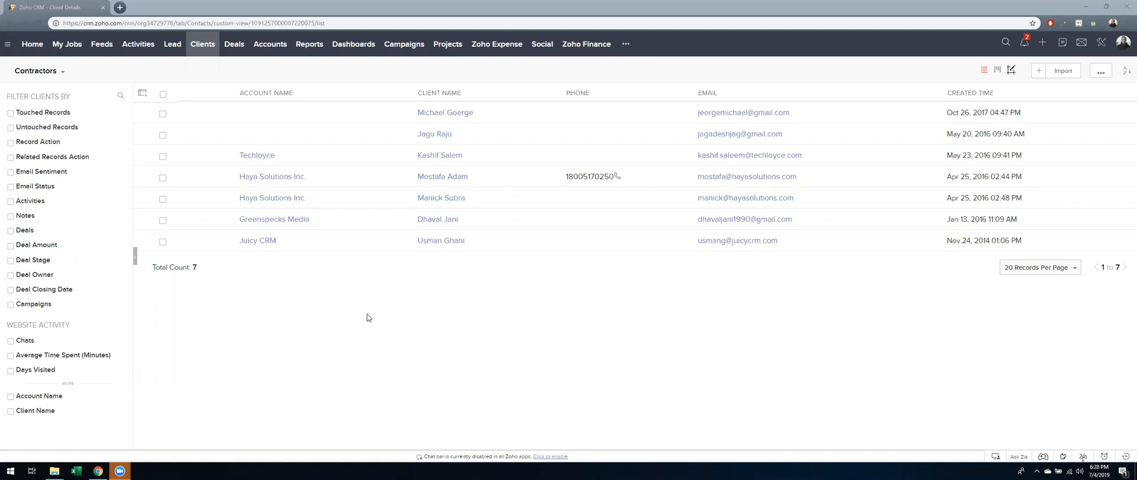
{"action": "mouse_move", "coordinate": [369, 369]}
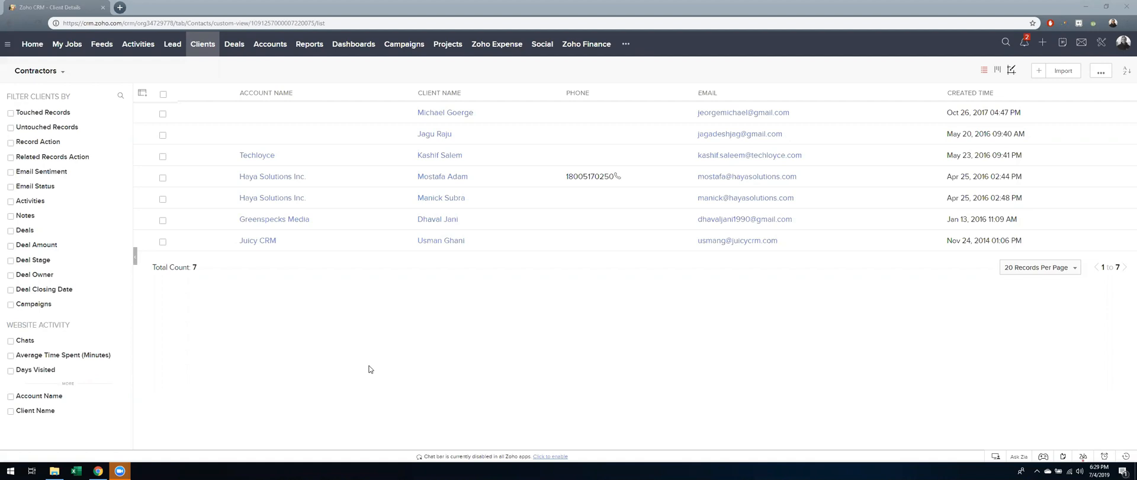
{"action": "mouse_move", "coordinate": [66, 251]}
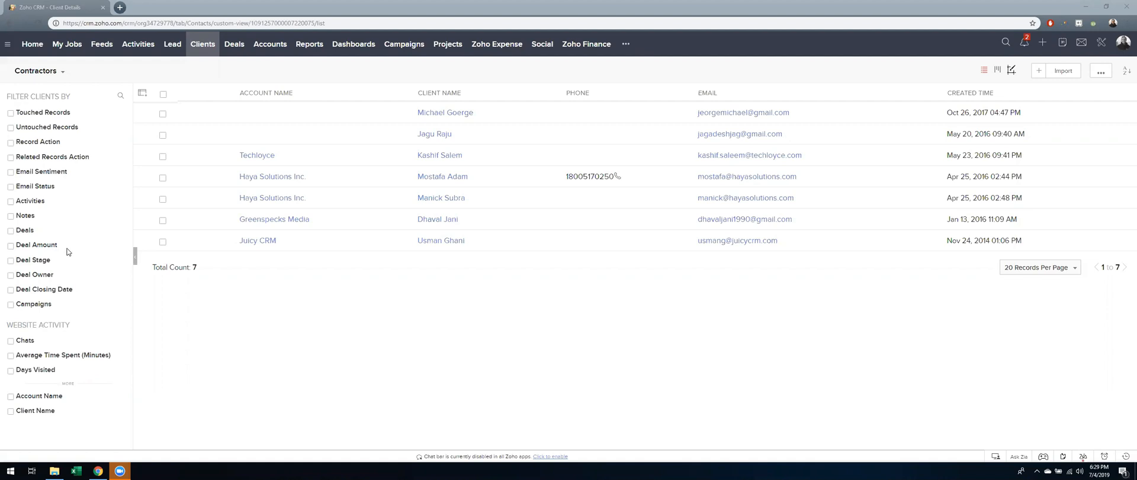
Step: Start creating a new custom client view from the saved-views list
{"action": "left_click", "coordinate": [62, 69]}
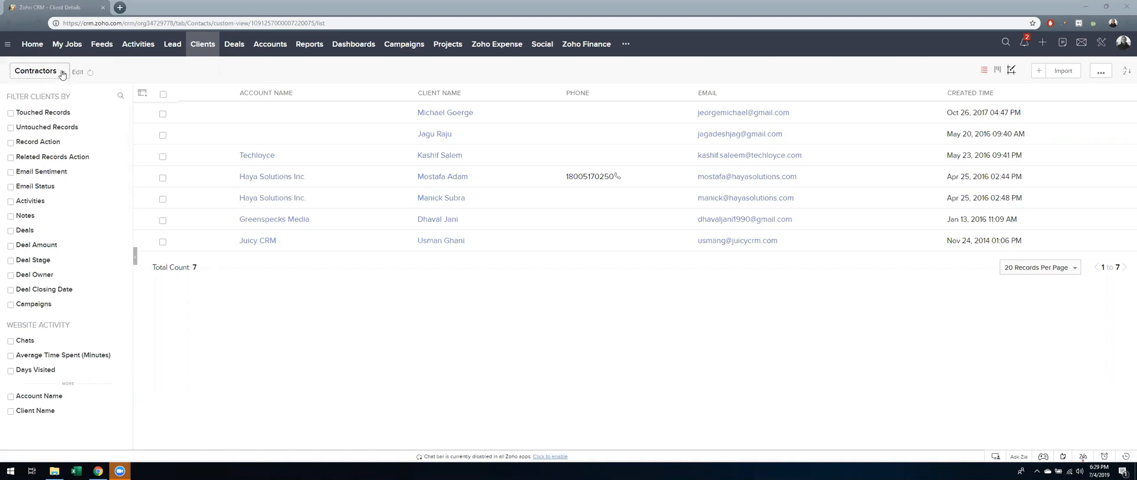
{"action": "left_click", "coordinate": [63, 70]}
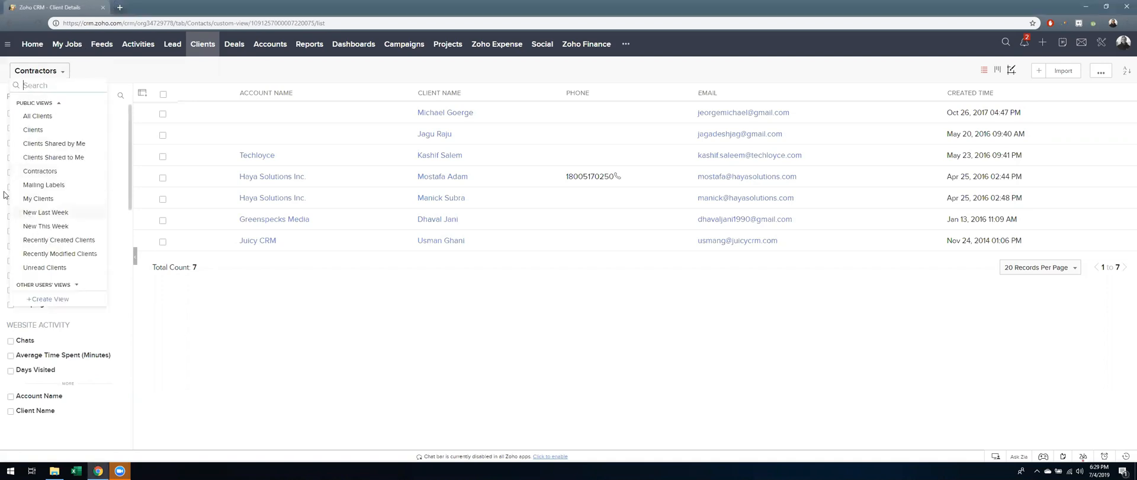
{"action": "left_click", "coordinate": [48, 298]}
{"action": "type", "text": "Advertiseme"}
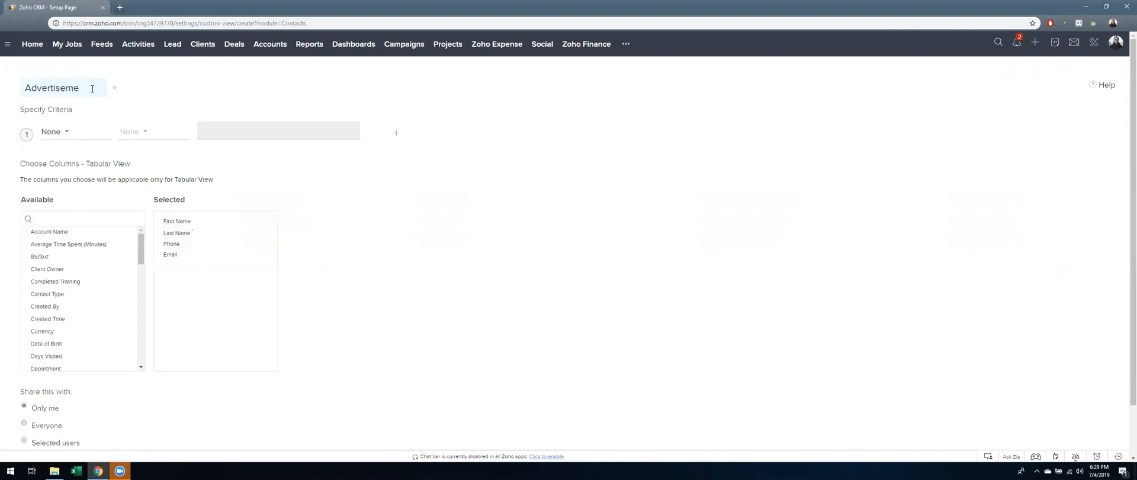
Step: Filter the view by Leads Source is Advertisement, add the Leads Source column, and save it as 'Advertisment Clients'
{"action": "left_click", "coordinate": [279, 132]}
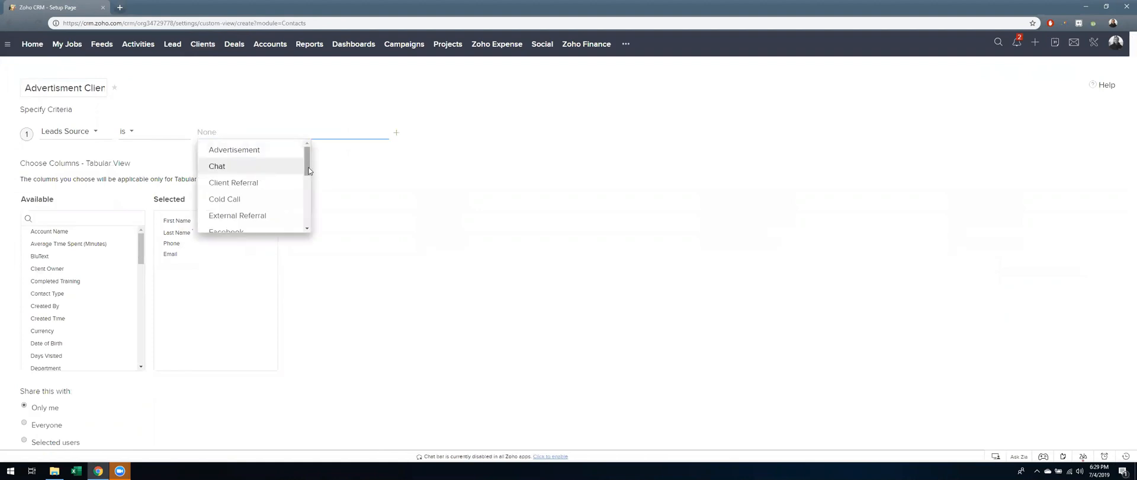
{"action": "scroll", "scroll_direction": "down", "scroll_amount": 3}
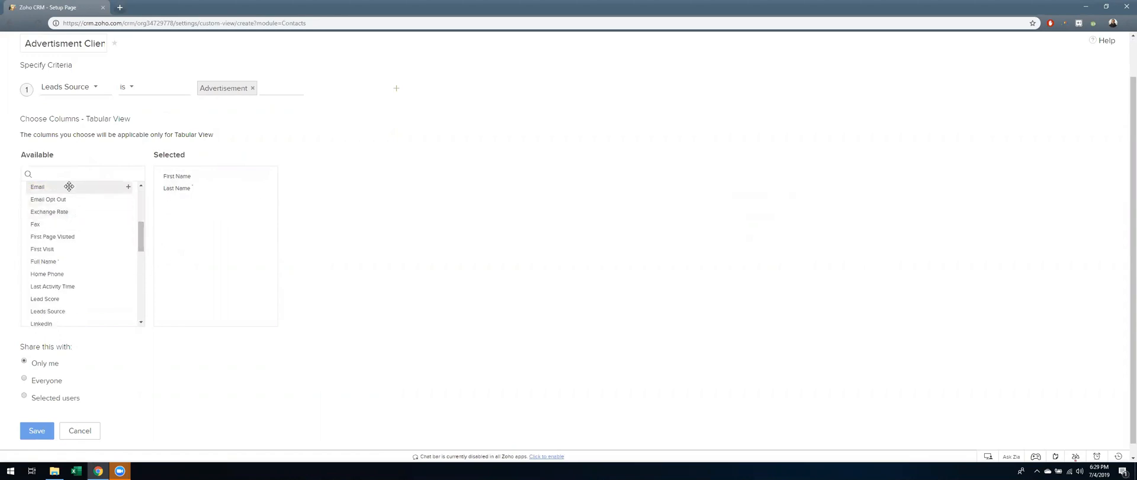
{"action": "type", "text": "lead"}
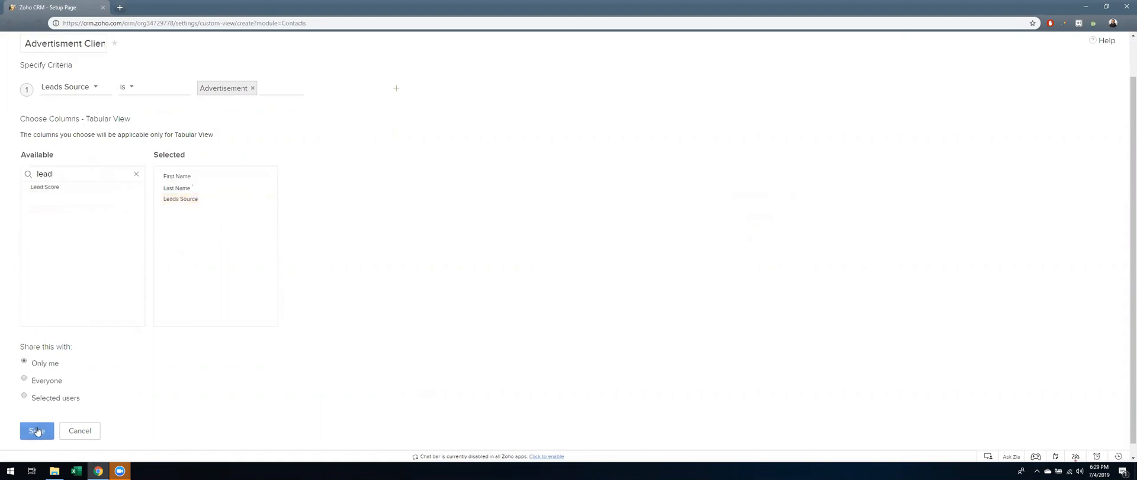
{"action": "left_click", "coordinate": [37, 430]}
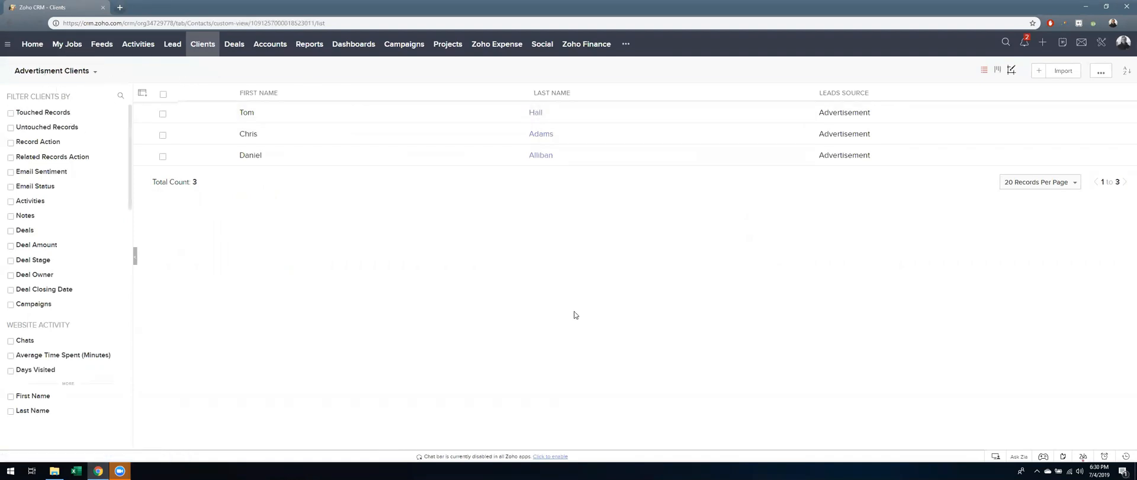
{"action": "mouse_move", "coordinate": [775, 258]}
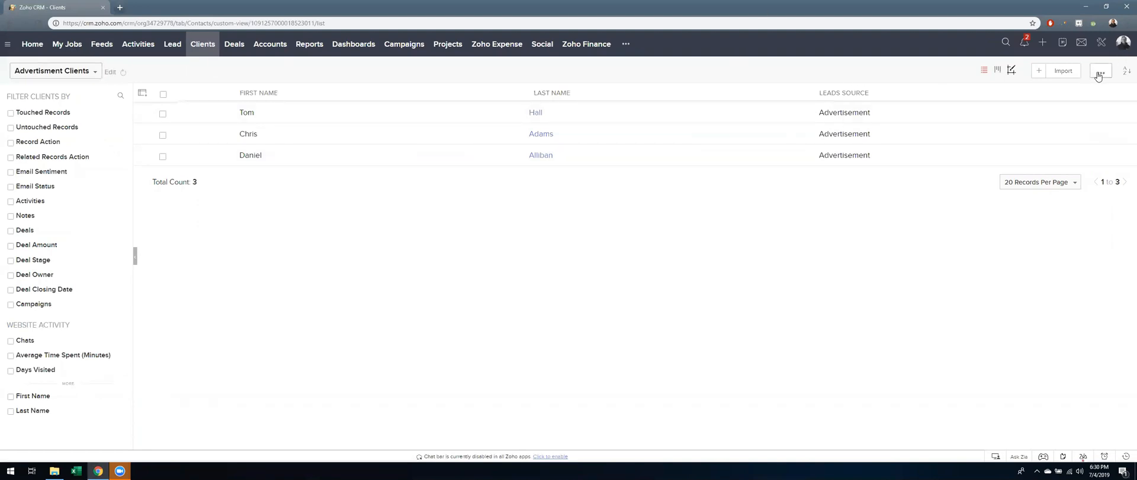
Step: Open the three Advertisement clients in Zoho Sheet View, continuing past the instructions dialog
{"action": "left_click", "coordinate": [1100, 70]}
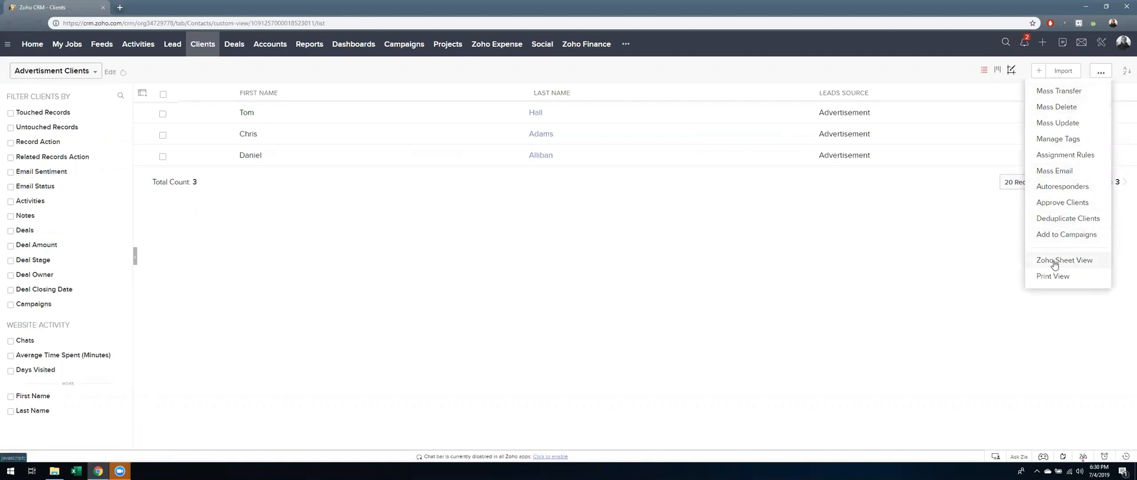
{"action": "left_click", "coordinate": [1064, 260]}
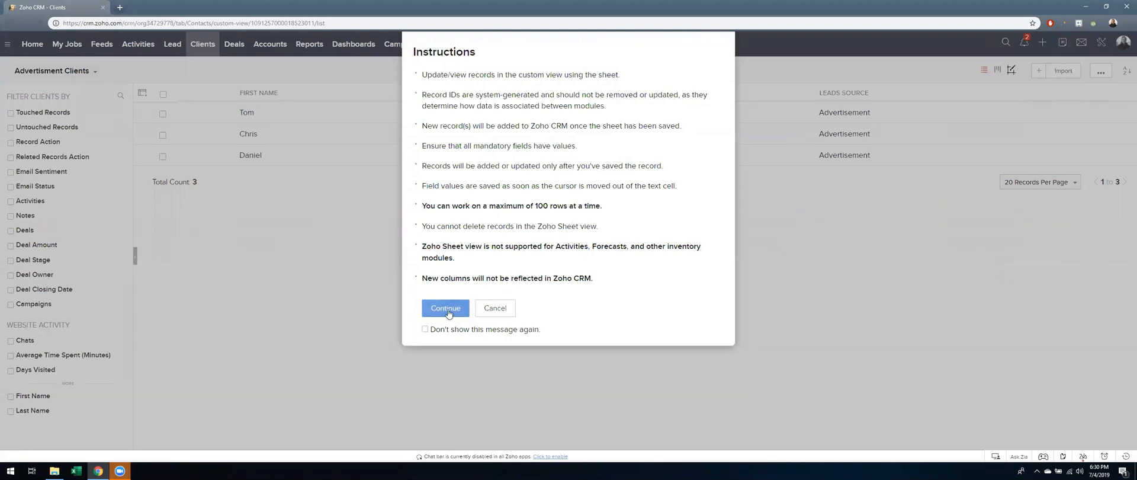
{"action": "left_click", "coordinate": [444, 308]}
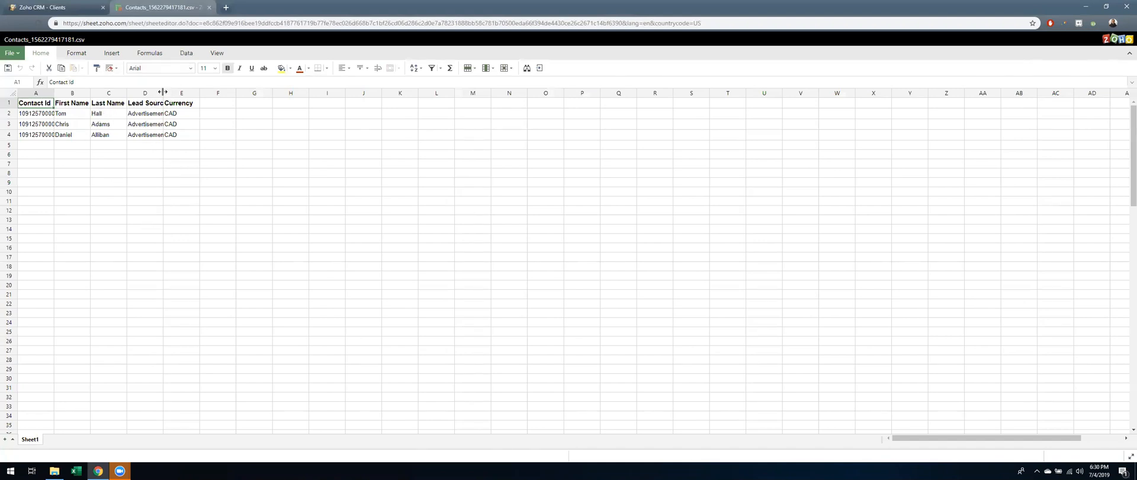
Step: Widen the Lead Source column and replace each Advertisement entry with Web Research
{"action": "double_click", "coordinate": [161, 92]}
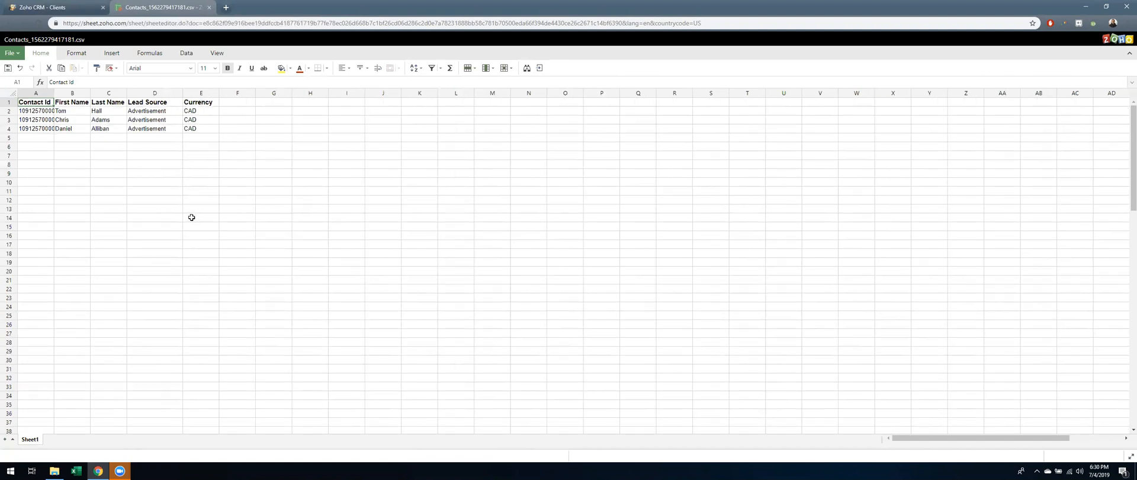
{"action": "mouse_move", "coordinate": [198, 212]}
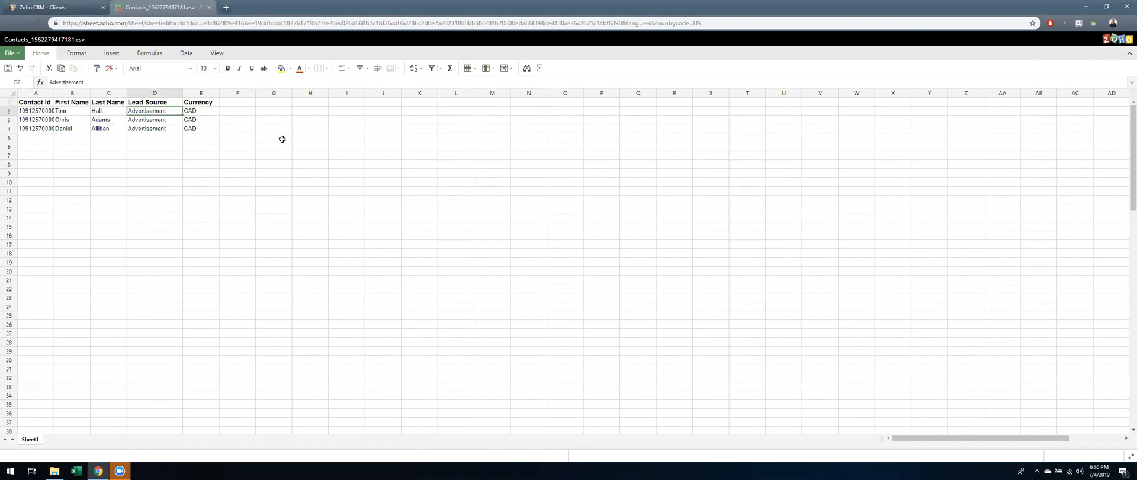
{"action": "type", "text": "Web Research"}
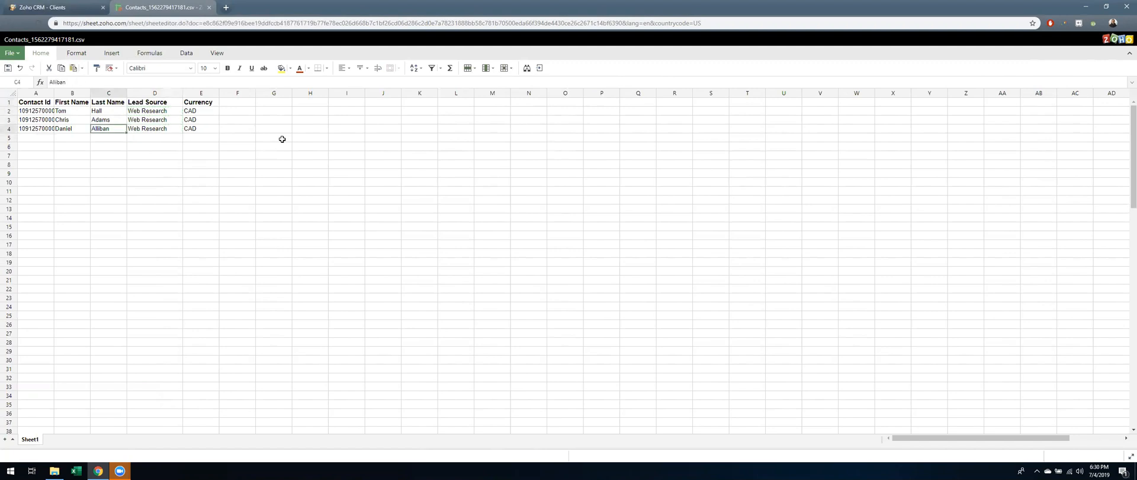
{"action": "left_click", "coordinate": [35, 102]}
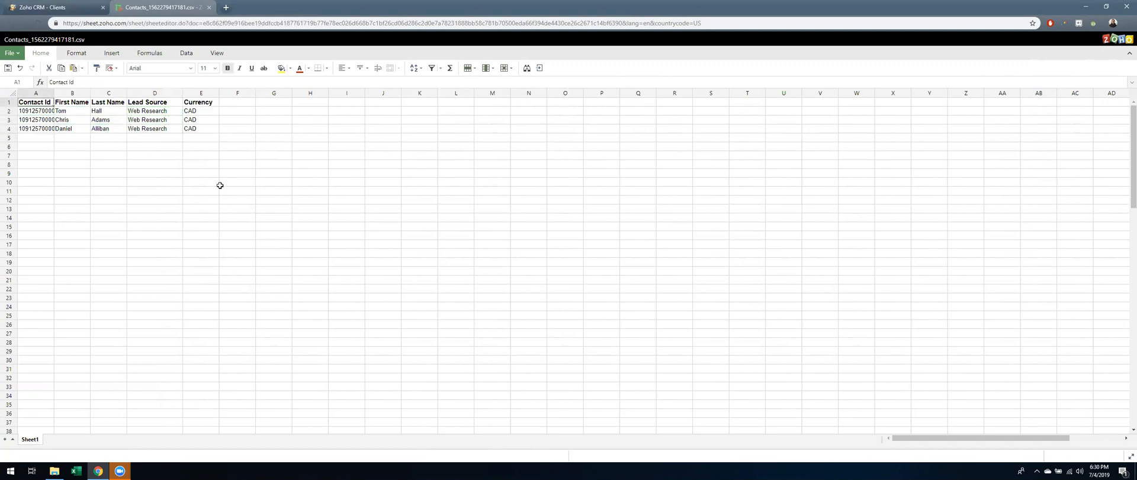
{"action": "mouse_move", "coordinate": [59, 38]}
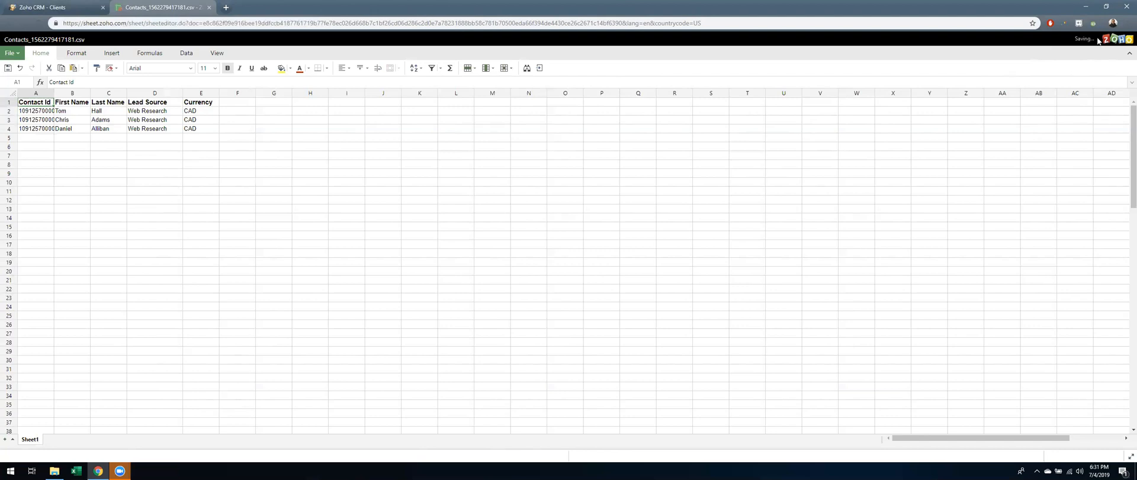
{"action": "mouse_move", "coordinate": [1097, 45]}
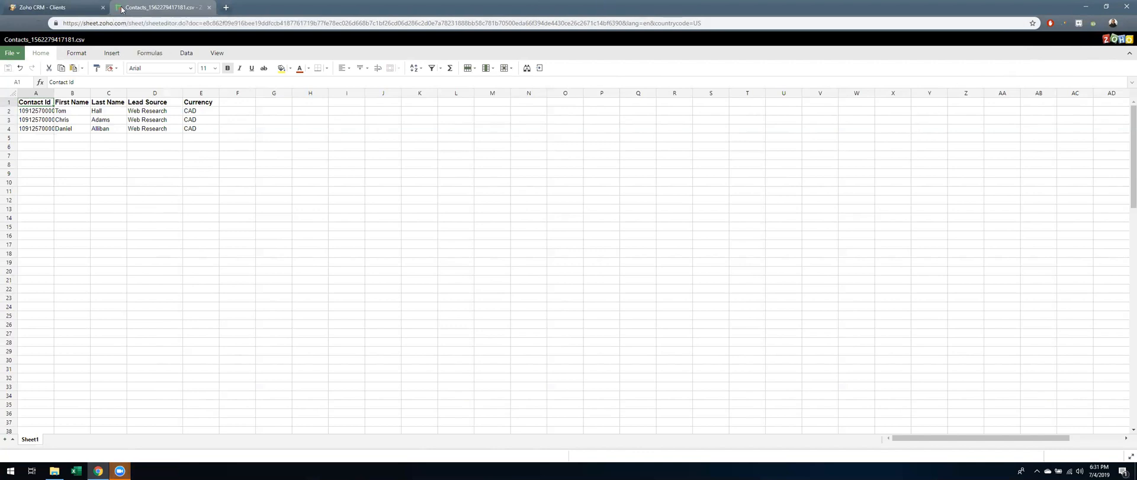
Step: Close the saved spreadsheet and return to the CRM client list
{"action": "left_click", "coordinate": [50, 8]}
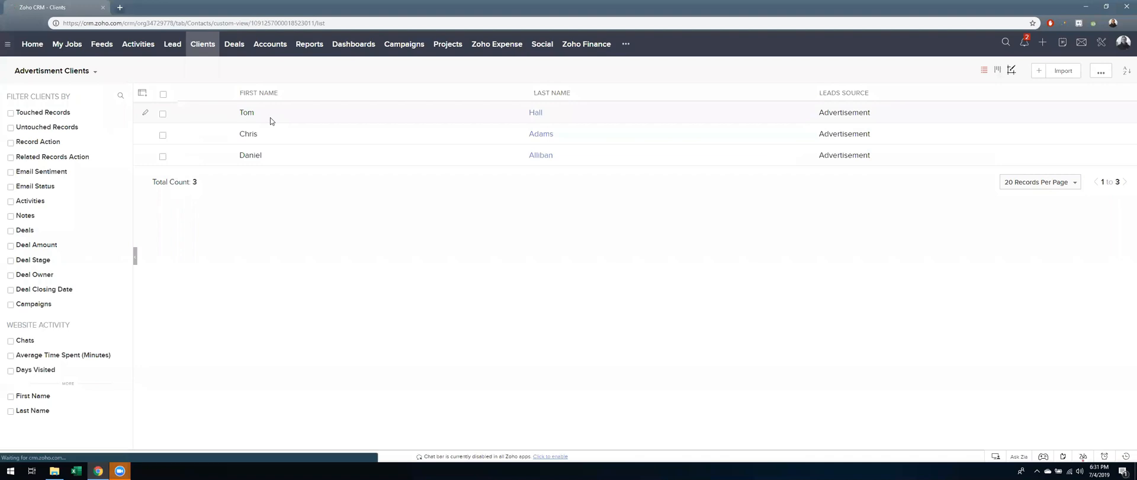
{"action": "mouse_move", "coordinate": [269, 128]}
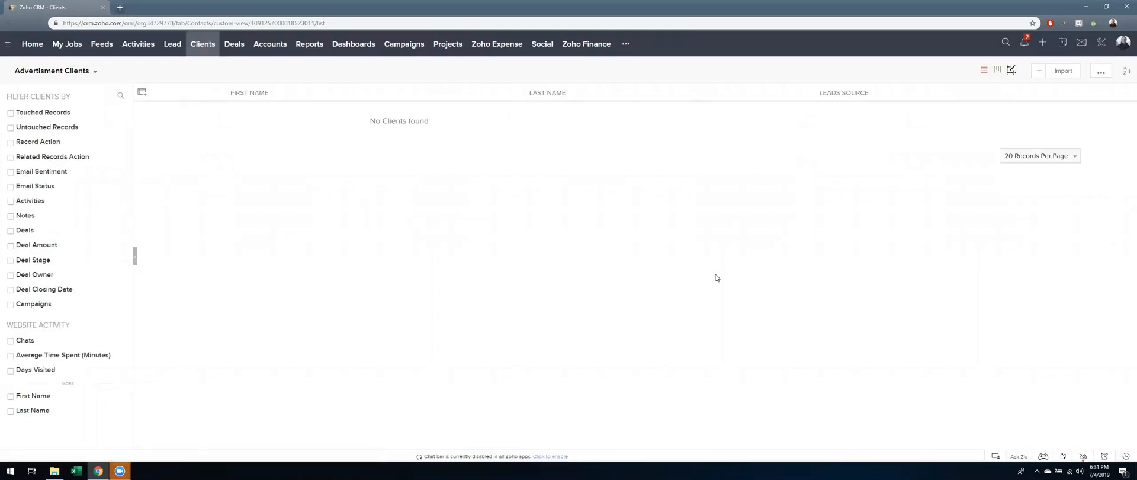
{"action": "left_click", "coordinate": [1005, 43]}
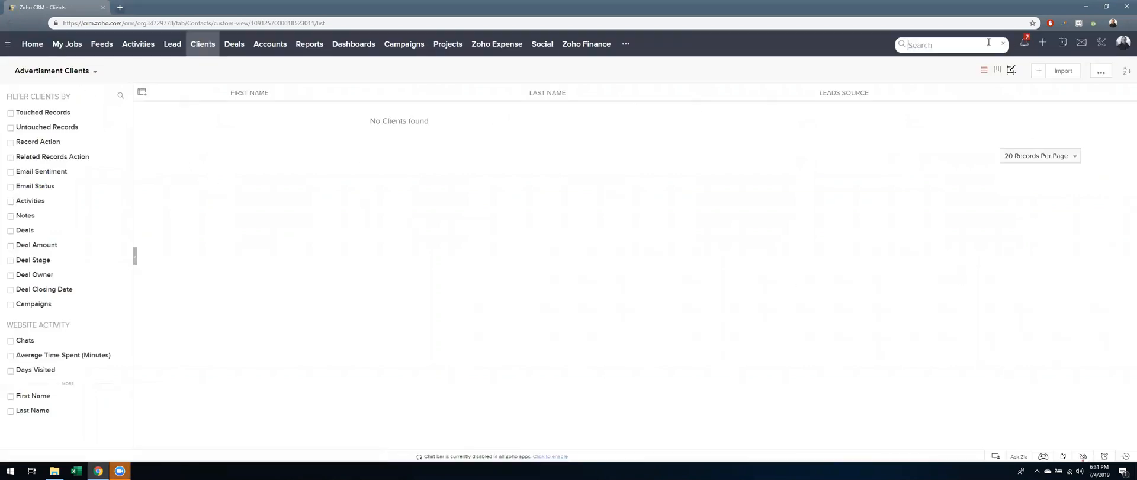
{"action": "type", "text": "tom hall"}
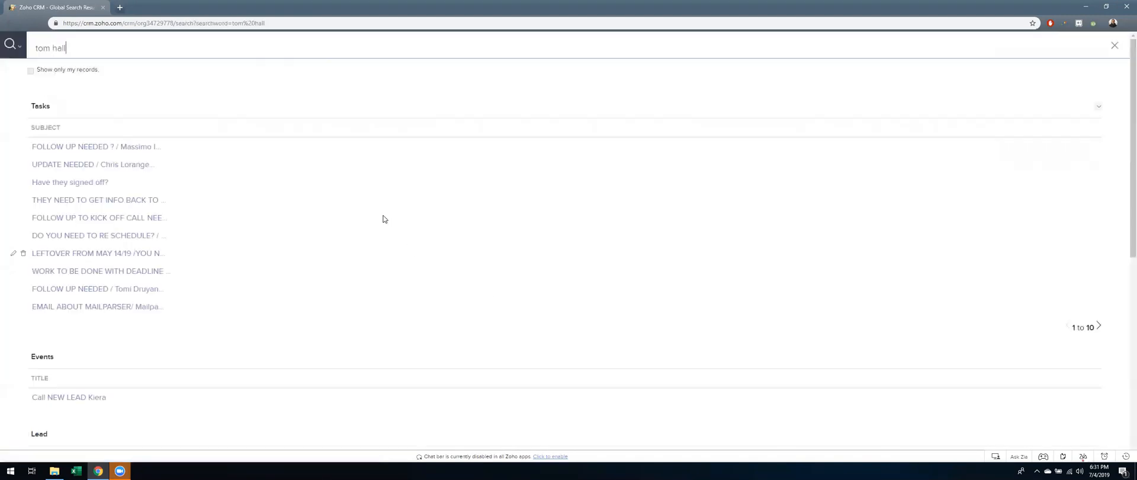
{"action": "scroll", "scroll_direction": "down", "scroll_amount": 3}
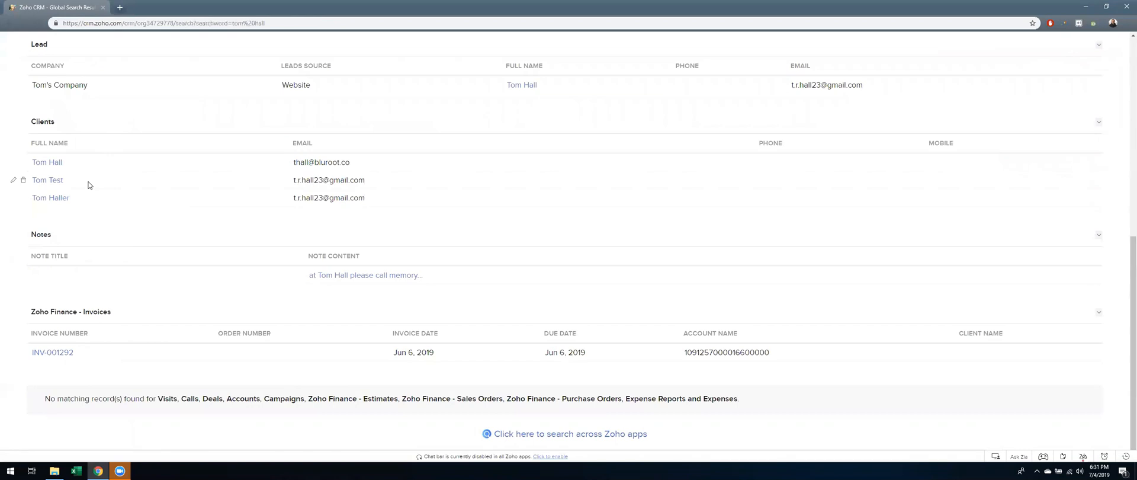
{"action": "left_click", "coordinate": [46, 162]}
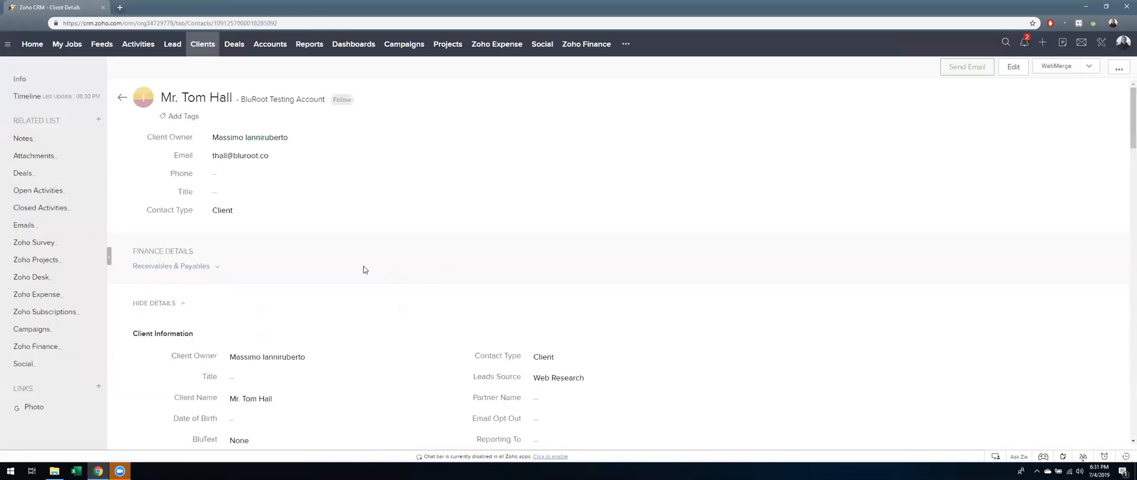
{"action": "scroll", "scroll_direction": "down", "scroll_amount": 3}
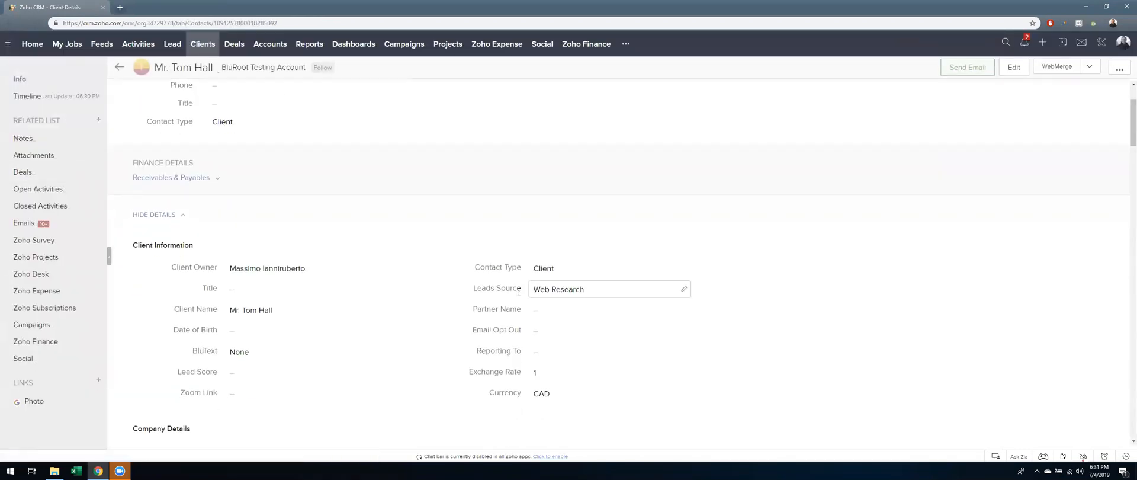
{"action": "double_click", "coordinate": [558, 288]}
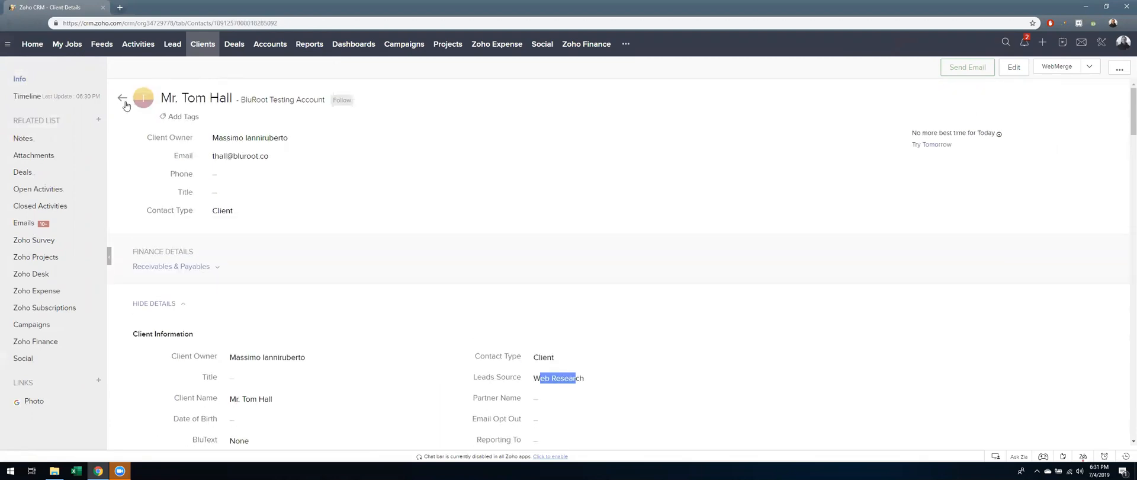
Step: Return to the Advertisment Clients view and delete it, confirming the deletion
{"action": "left_click", "coordinate": [1005, 41]}
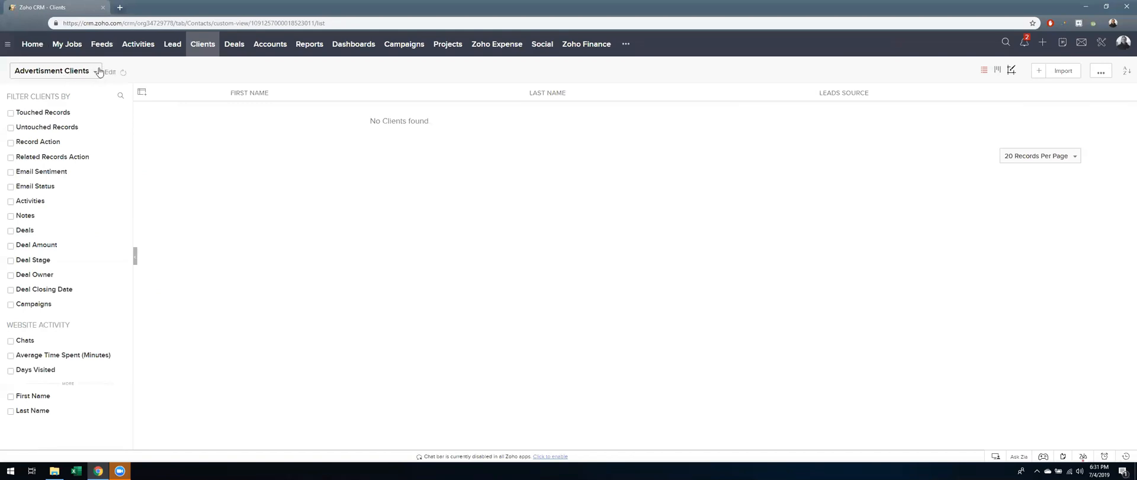
{"action": "left_click", "coordinate": [95, 70]}
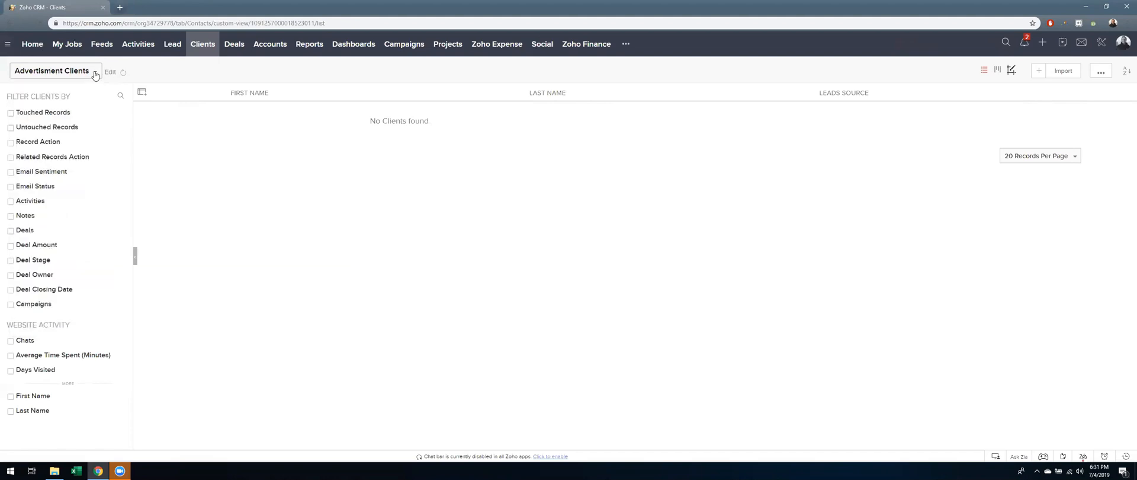
{"action": "left_click", "coordinate": [1065, 88]}
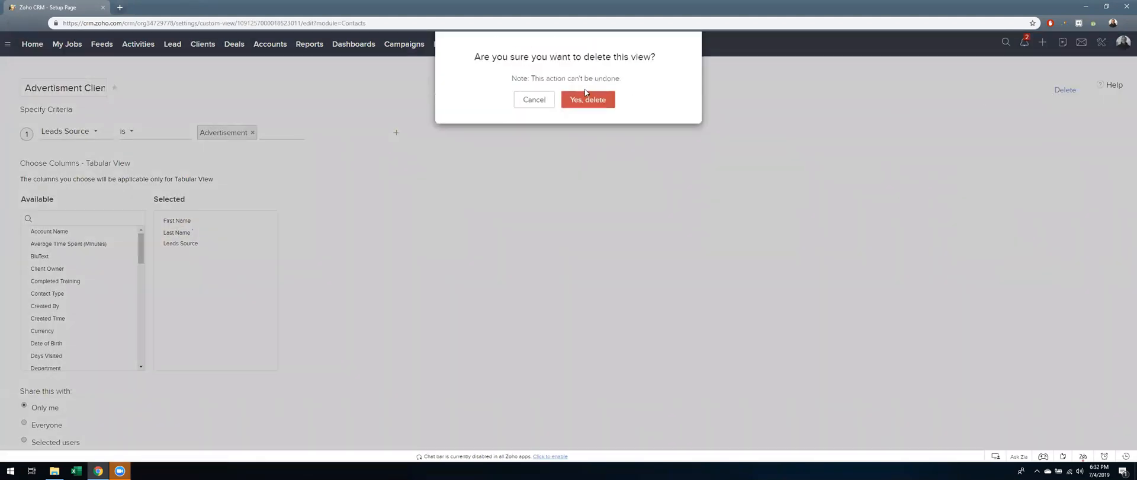
{"action": "left_click", "coordinate": [588, 99]}
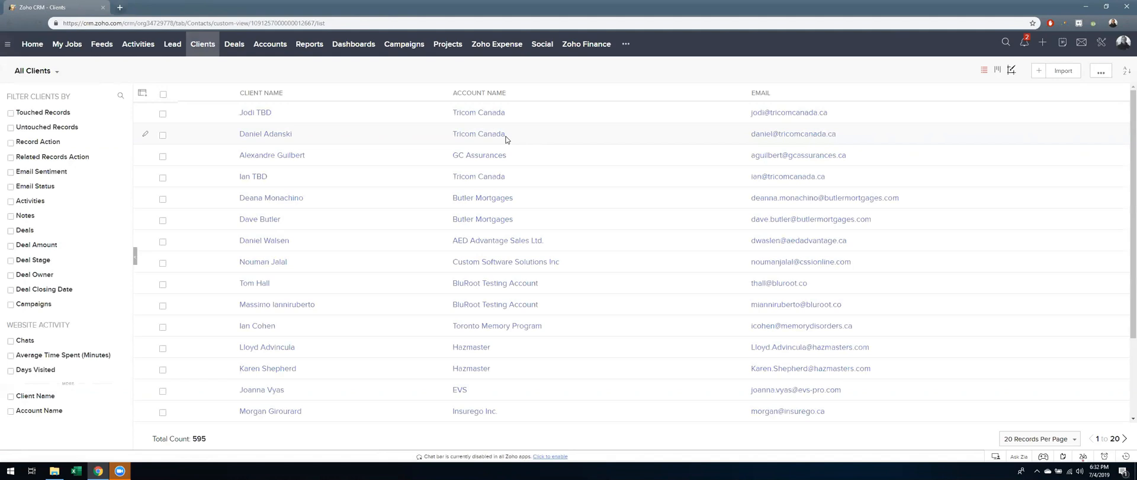
{"action": "mouse_move", "coordinate": [478, 4]}
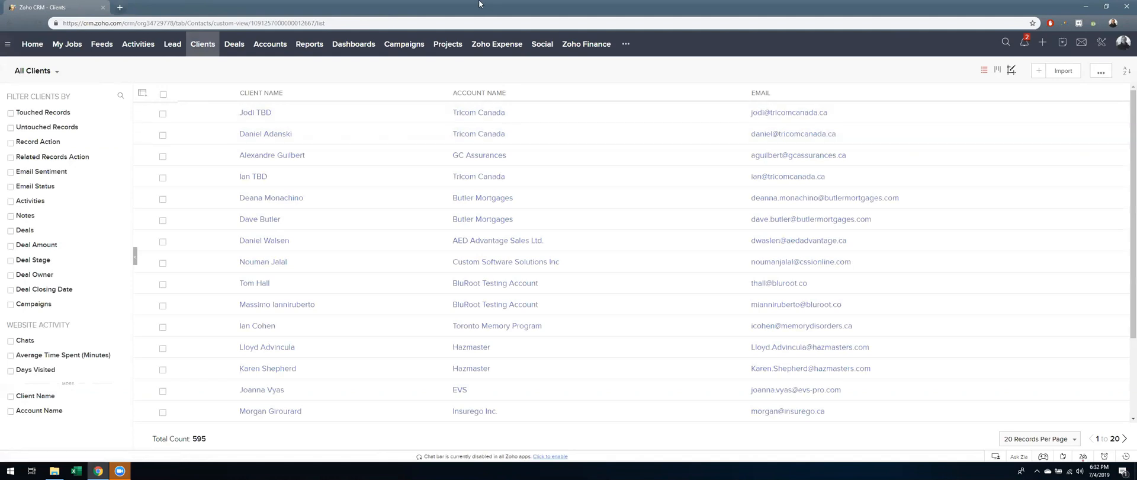